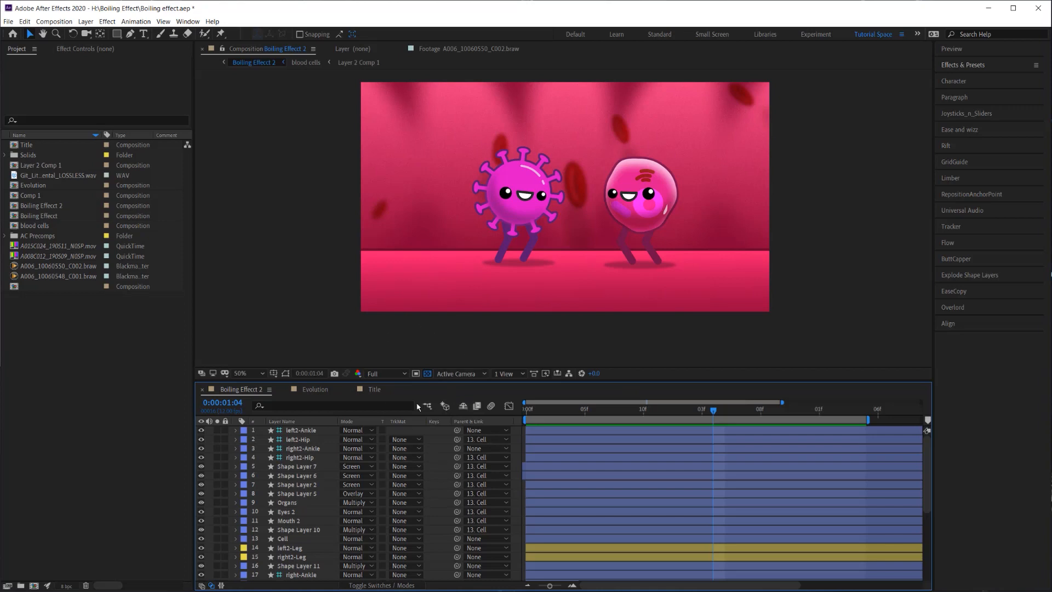
Rename Adjustment Layer 7 to 'Boiling Effect'
{"action": "left_click", "coordinate": [526, 413]}
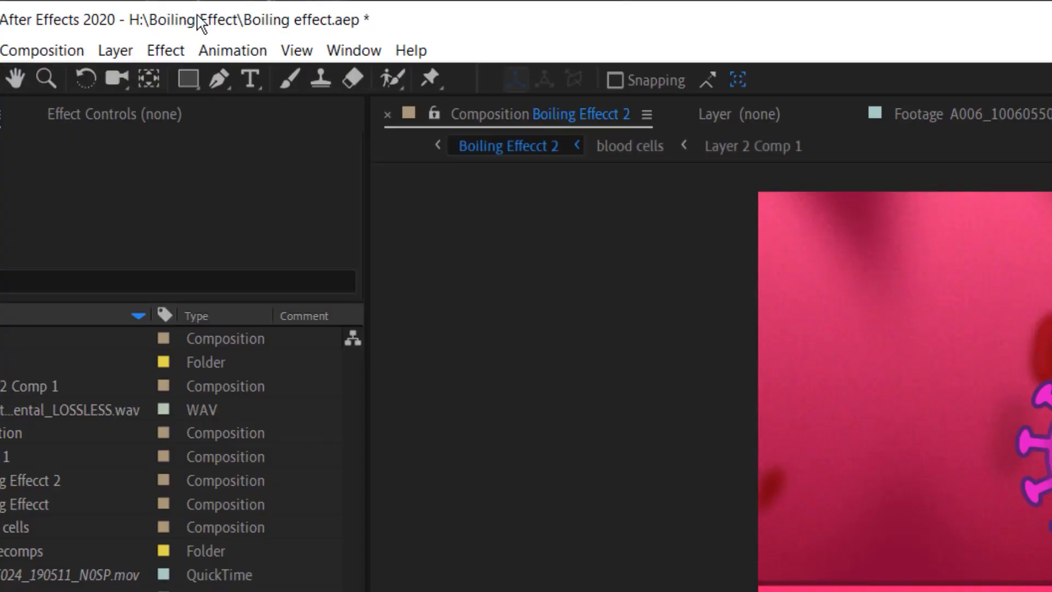
{"action": "left_click", "coordinate": [114, 50]}
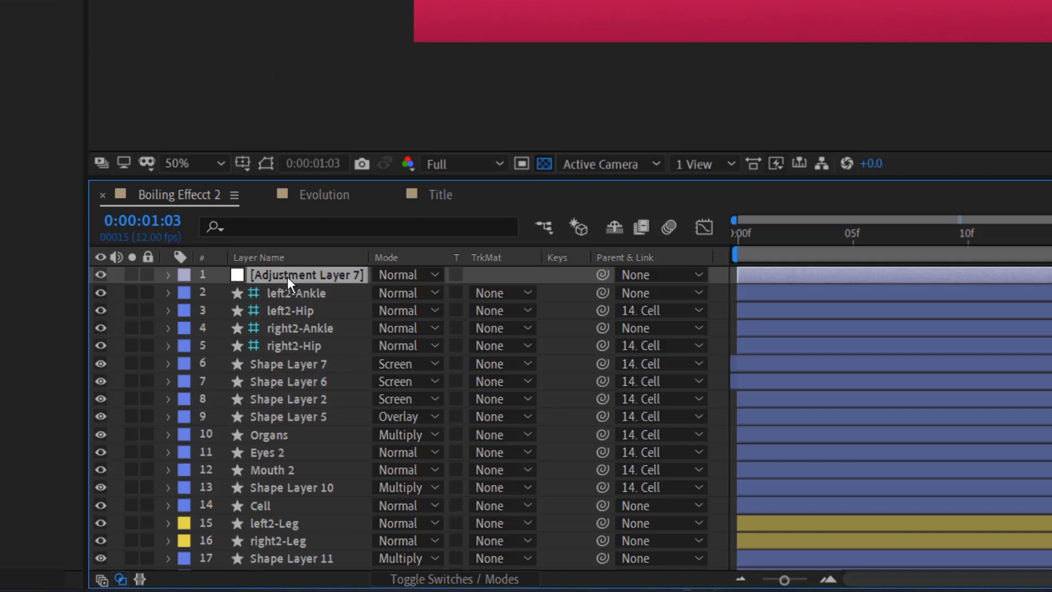
{"action": "mouse_move", "coordinate": [307, 294]}
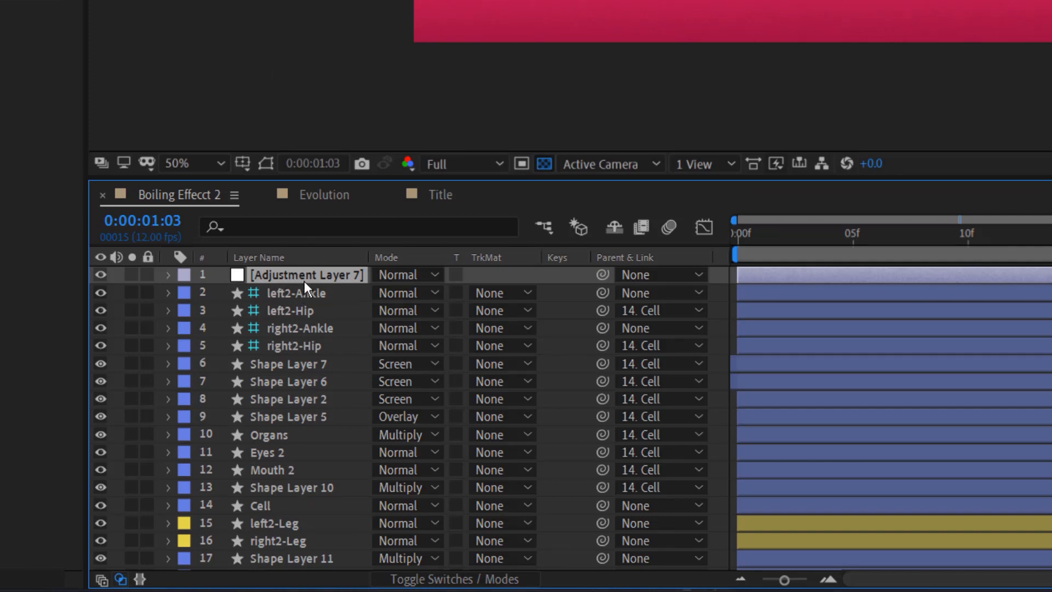
{"action": "mouse_move", "coordinate": [289, 277]}
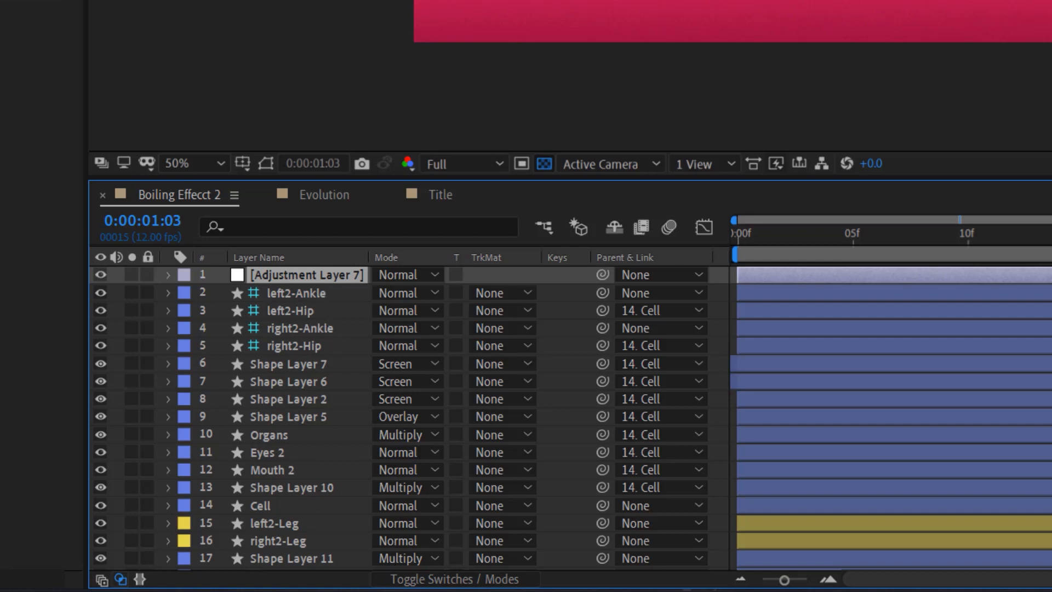
{"action": "mouse_move", "coordinate": [342, 277]}
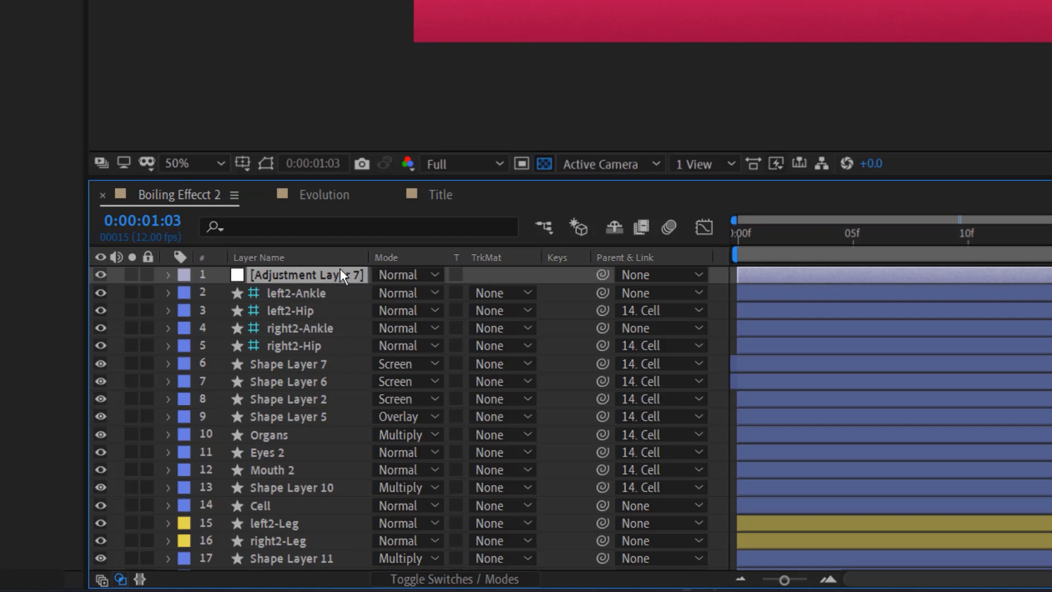
{"action": "mouse_move", "coordinate": [322, 281]}
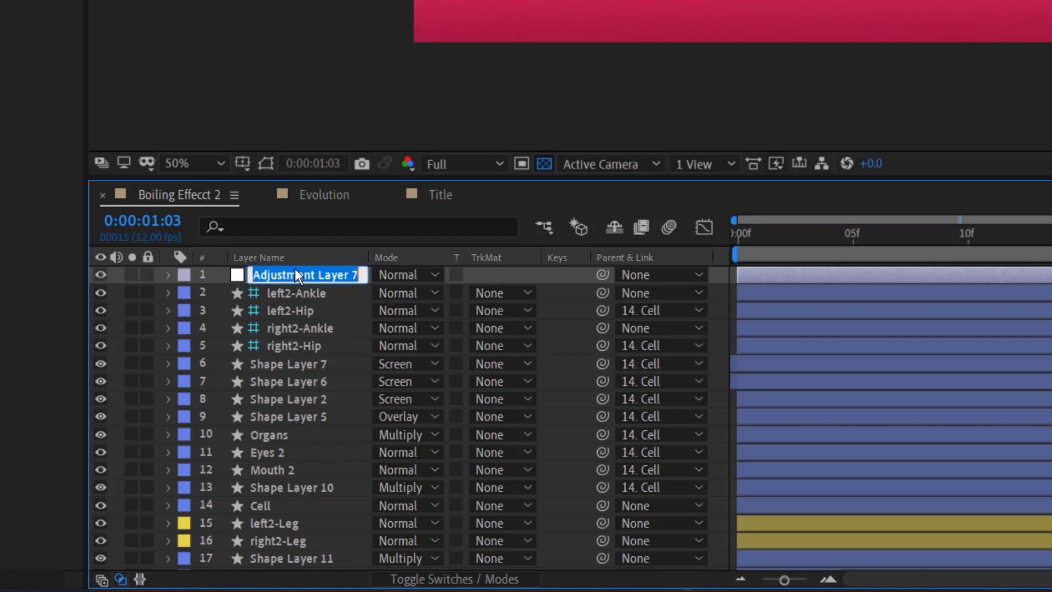
{"action": "type", "text": "Boiling Effect"}
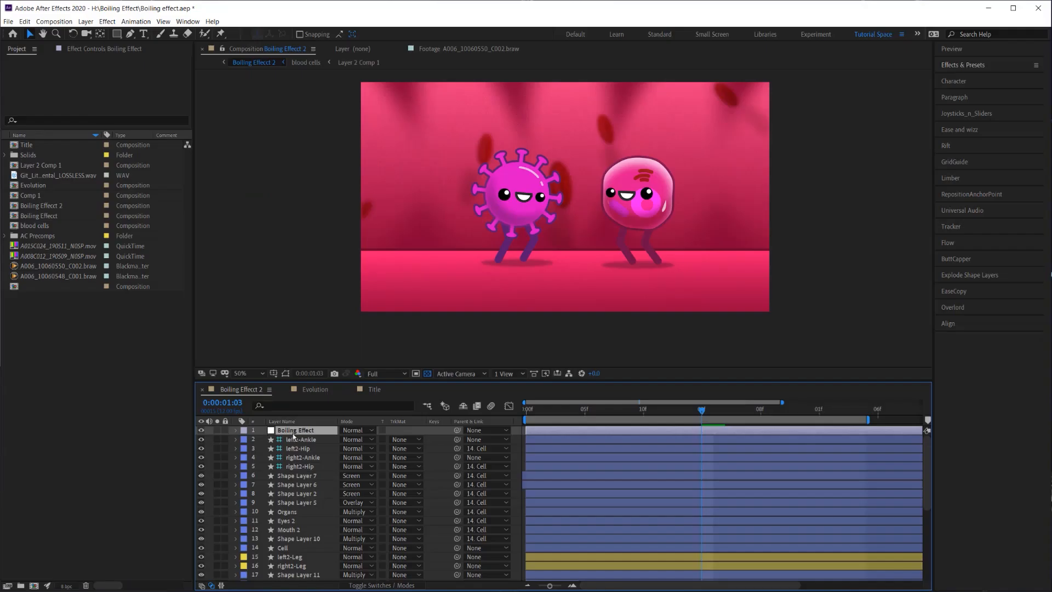
{"action": "mouse_move", "coordinate": [966, 70]}
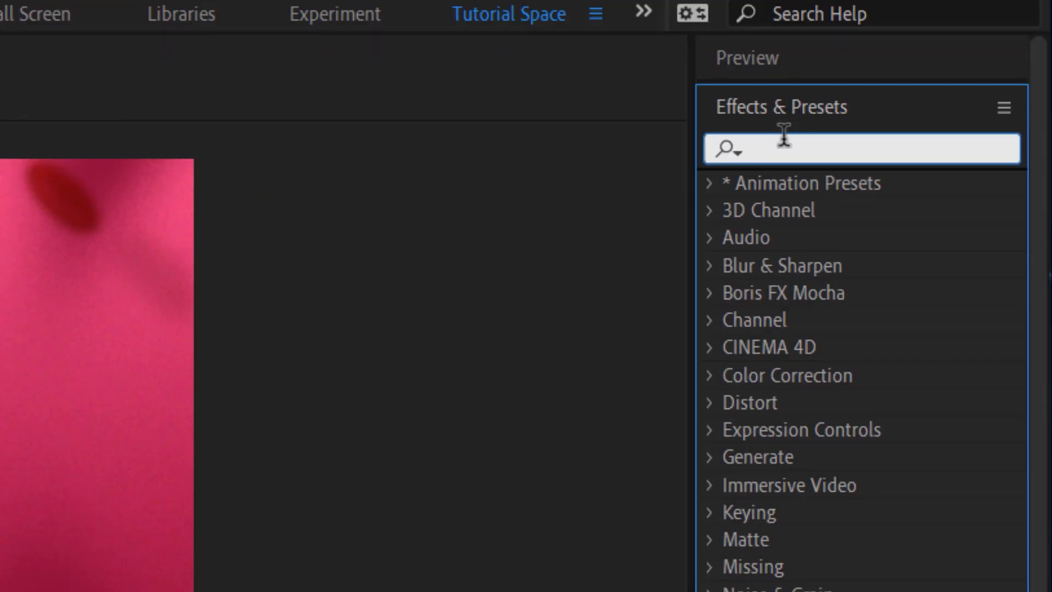
Add Turbulent Displace to the Boiling Effect layer with Size 4 and Amount about 25
{"action": "type", "text": "turbu"}
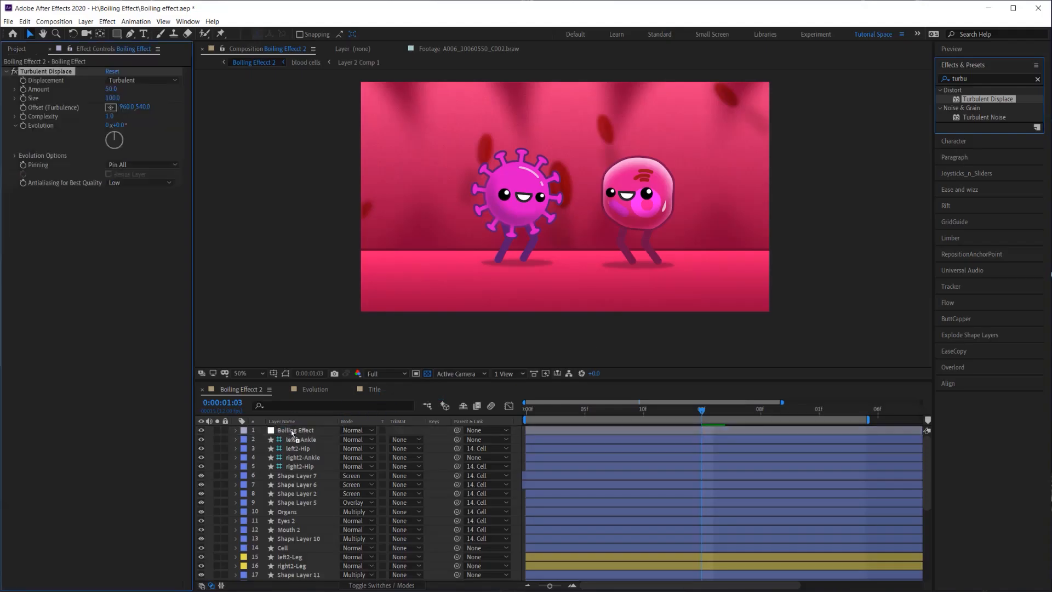
{"action": "double_click", "coordinate": [295, 430]}
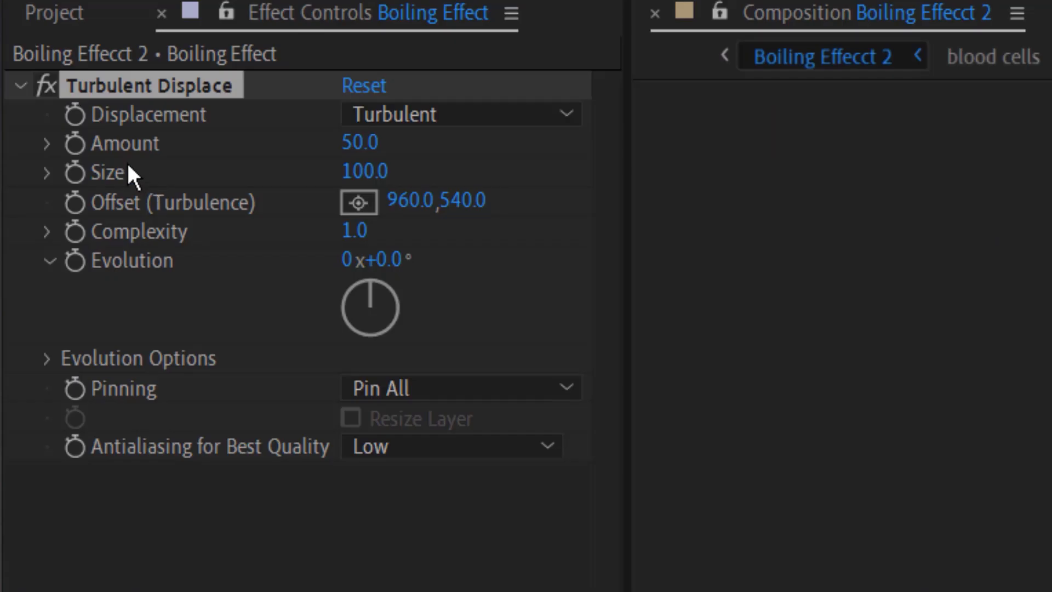
{"action": "mouse_move", "coordinate": [400, 195]}
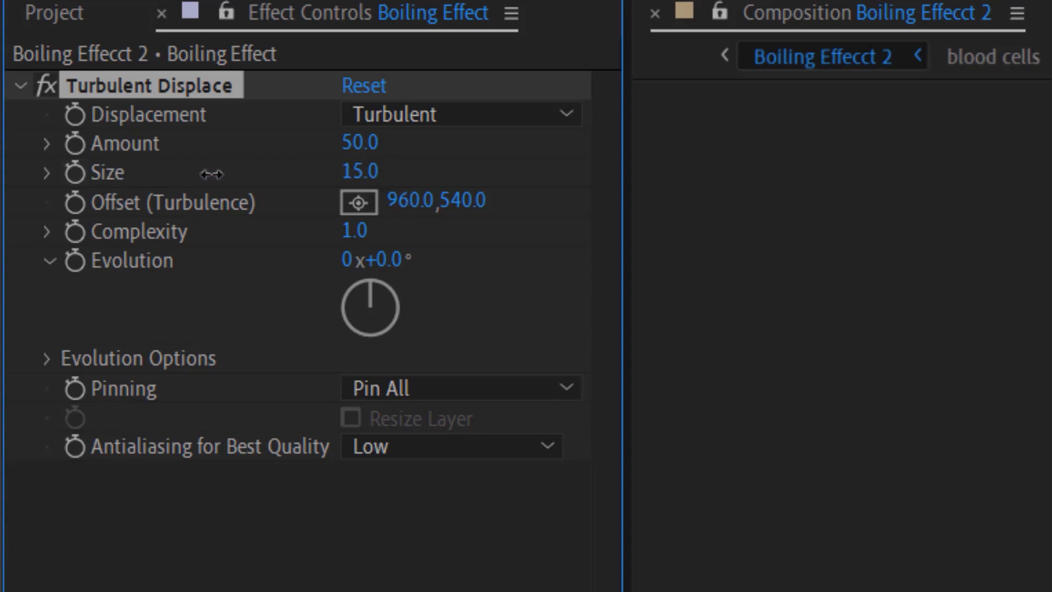
{"action": "left_click_drag", "start_coordinate": [362, 172], "coordinate": [355, 172]}
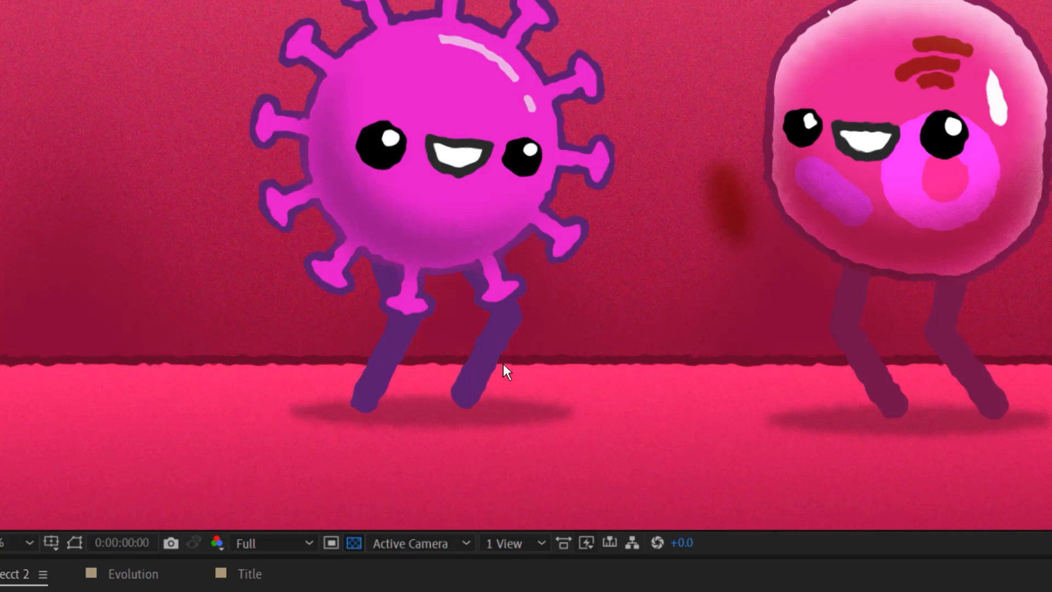
{"action": "mouse_move", "coordinate": [144, 362]}
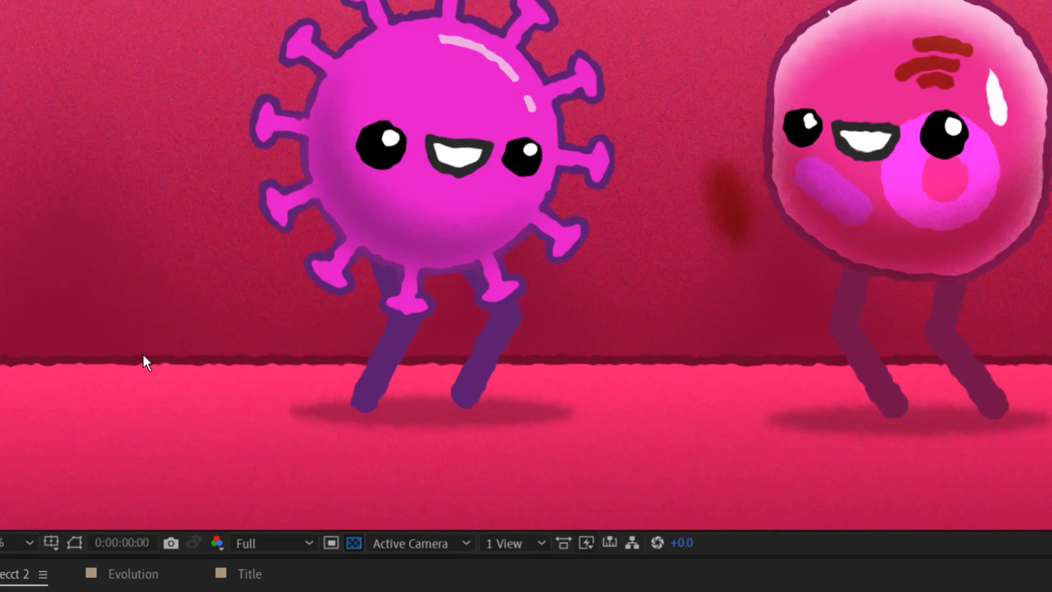
{"action": "mouse_move", "coordinate": [519, 371]}
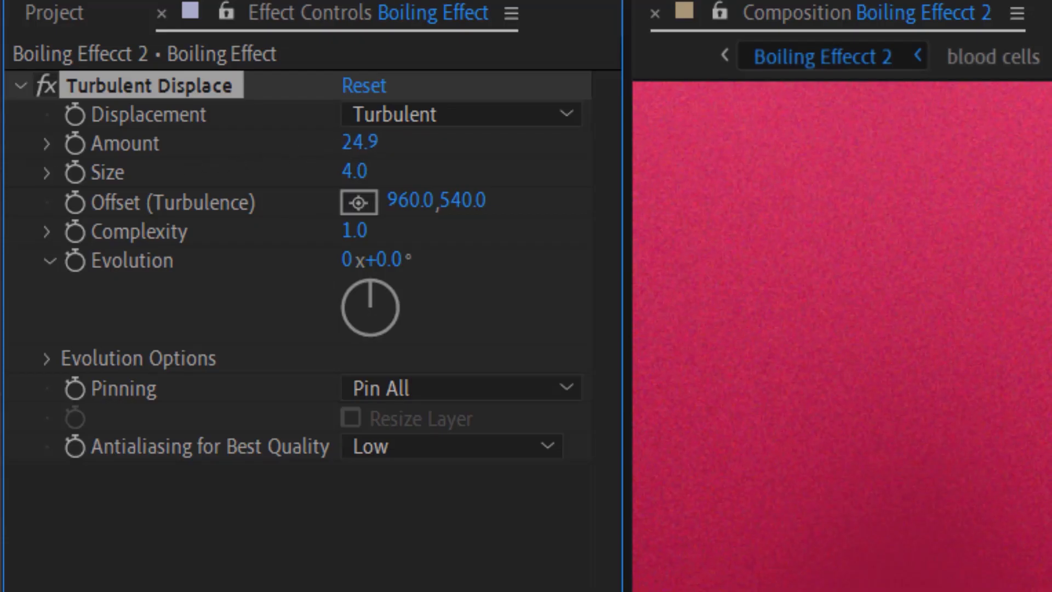
{"action": "left_click_drag", "start_coordinate": [359, 143], "coordinate": [376, 142]}
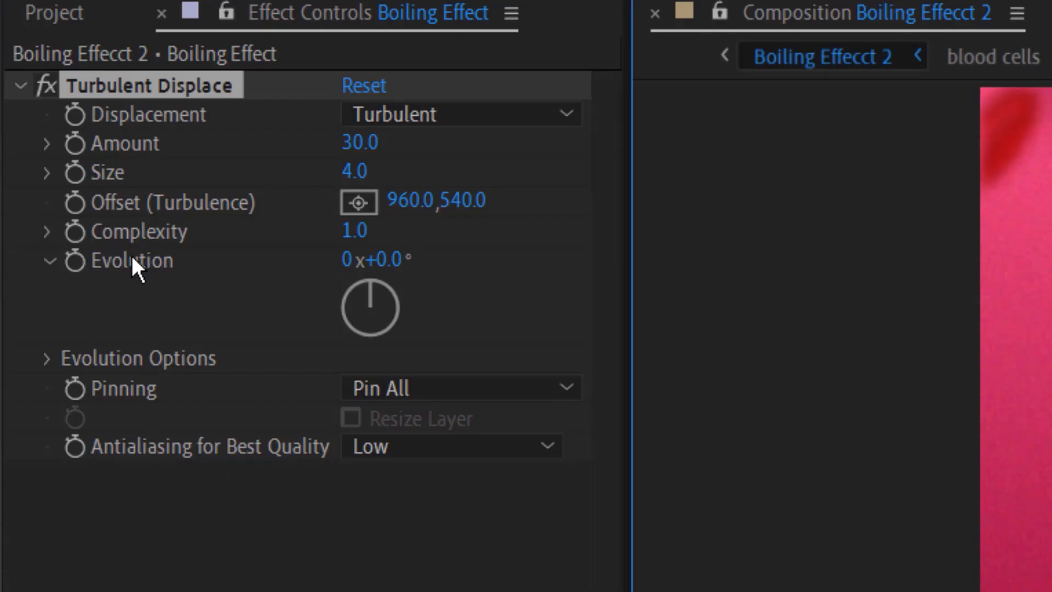
{"action": "mouse_move", "coordinate": [113, 295]}
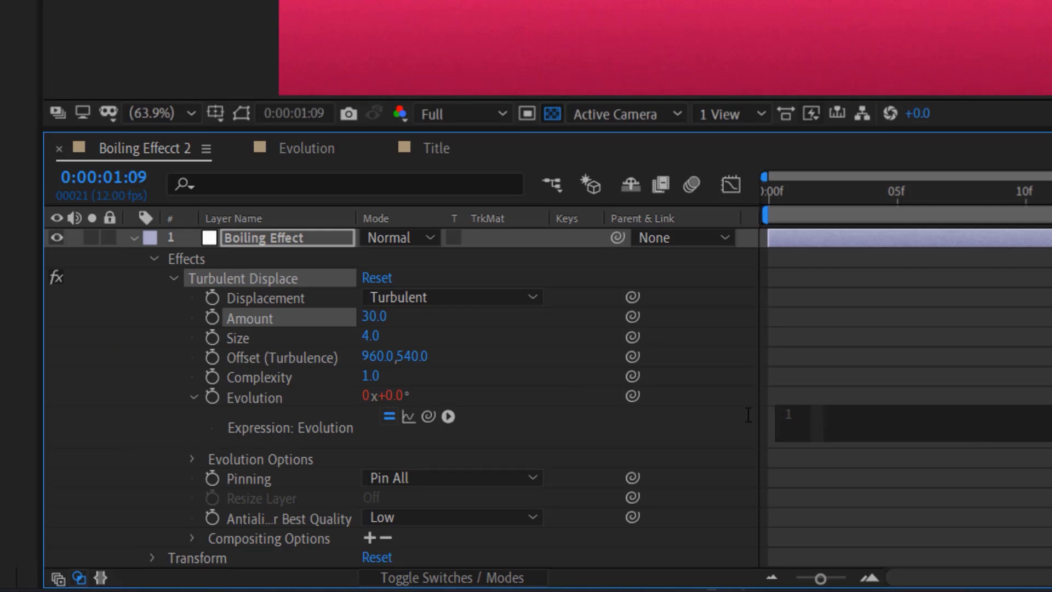
Give Turbulent Displace's Evolution the expression 'time'
{"action": "type", "text": "time"}
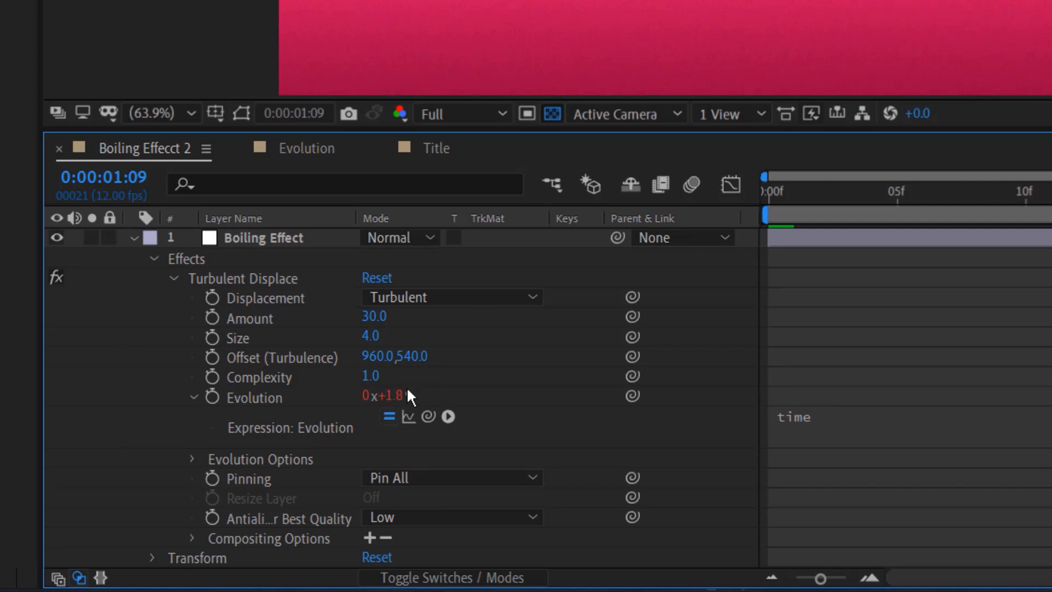
{"action": "mouse_move", "coordinate": [396, 391]}
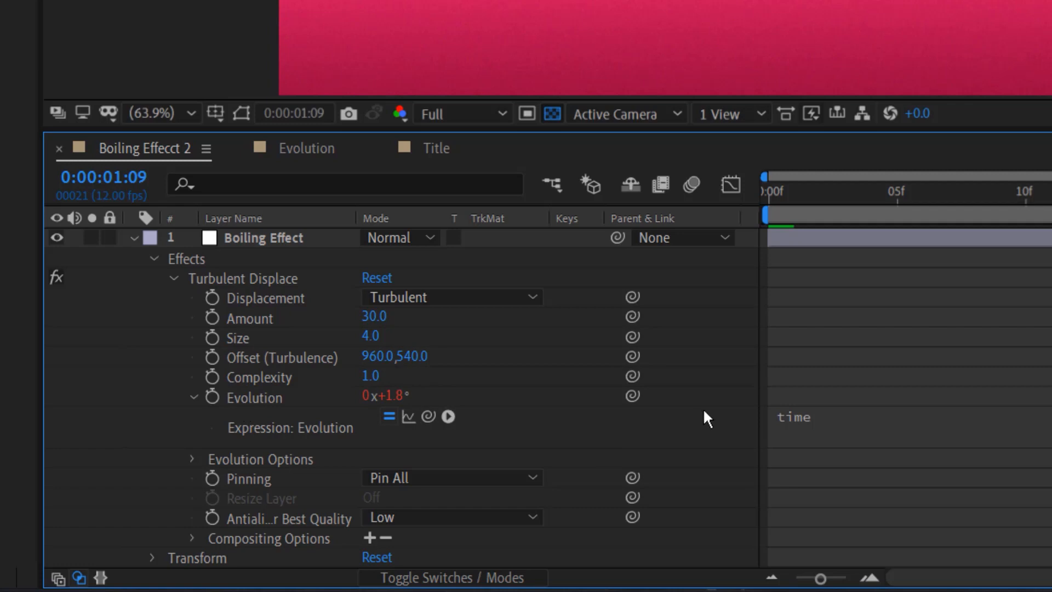
{"action": "mouse_move", "coordinate": [997, 199]}
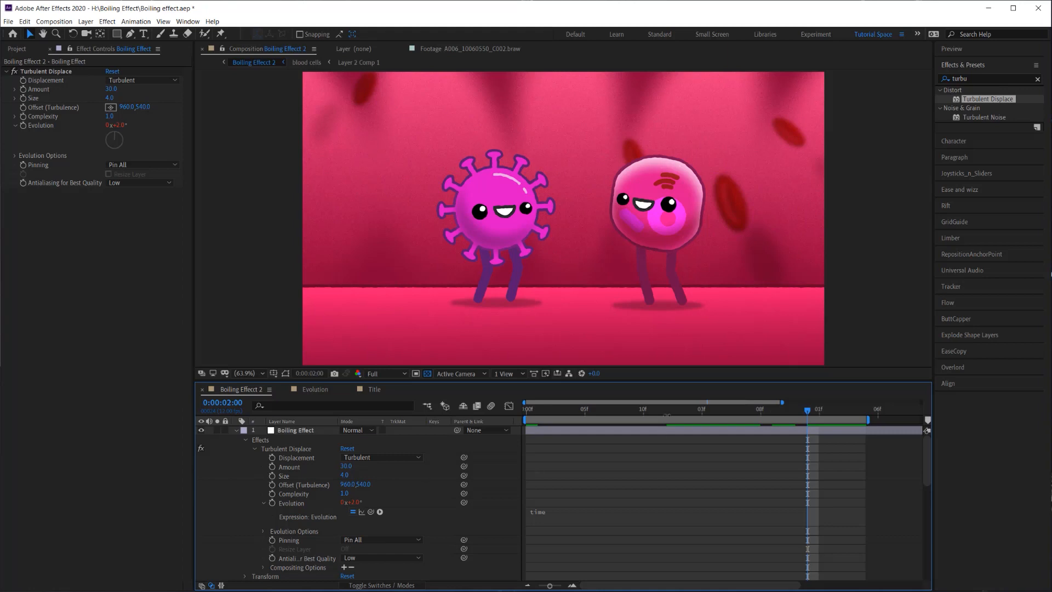
Change the Evolution expression to 'time*1500'
{"action": "left_click", "coordinate": [525, 409]}
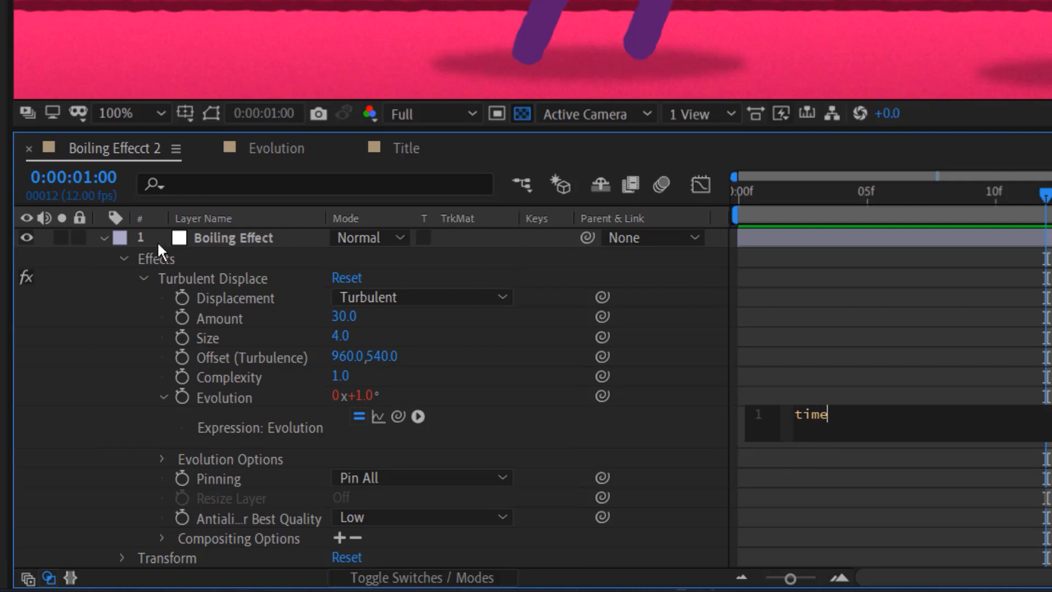
{"action": "mouse_move", "coordinate": [907, 494]}
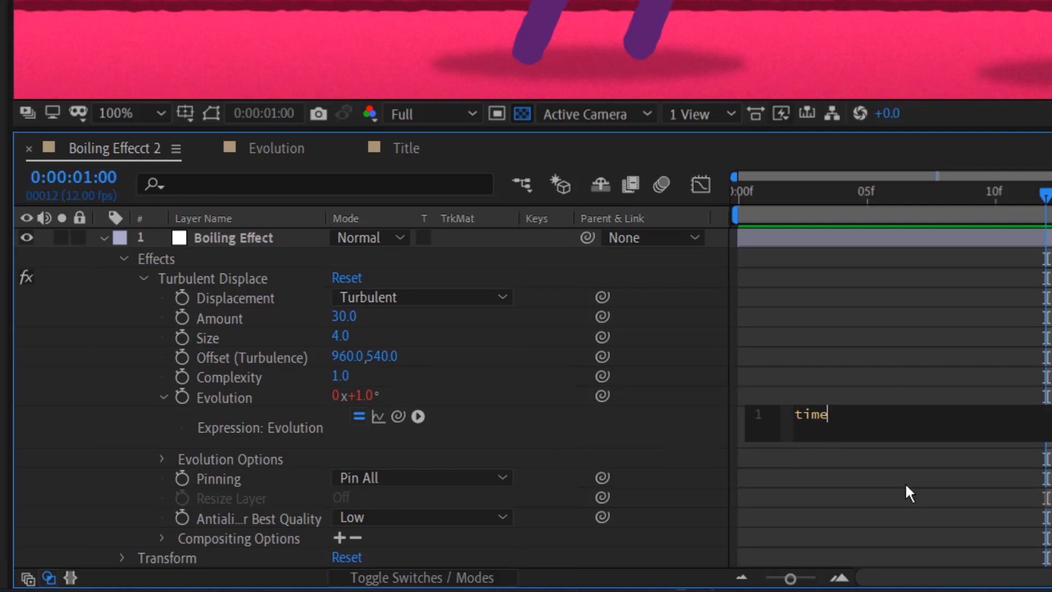
{"action": "type", "text": "*"}
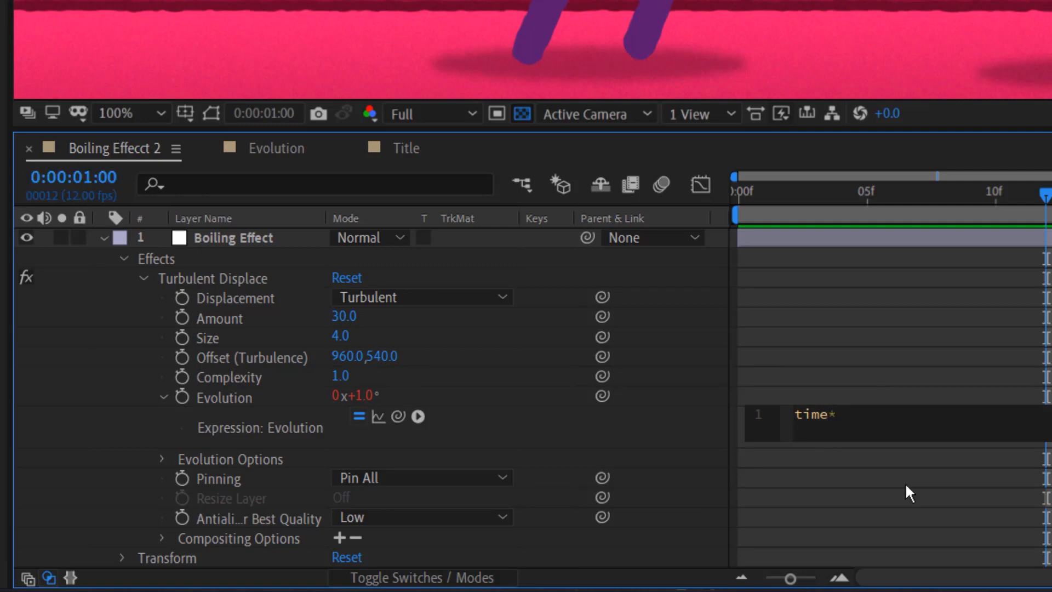
{"action": "type", "text": "1500"}
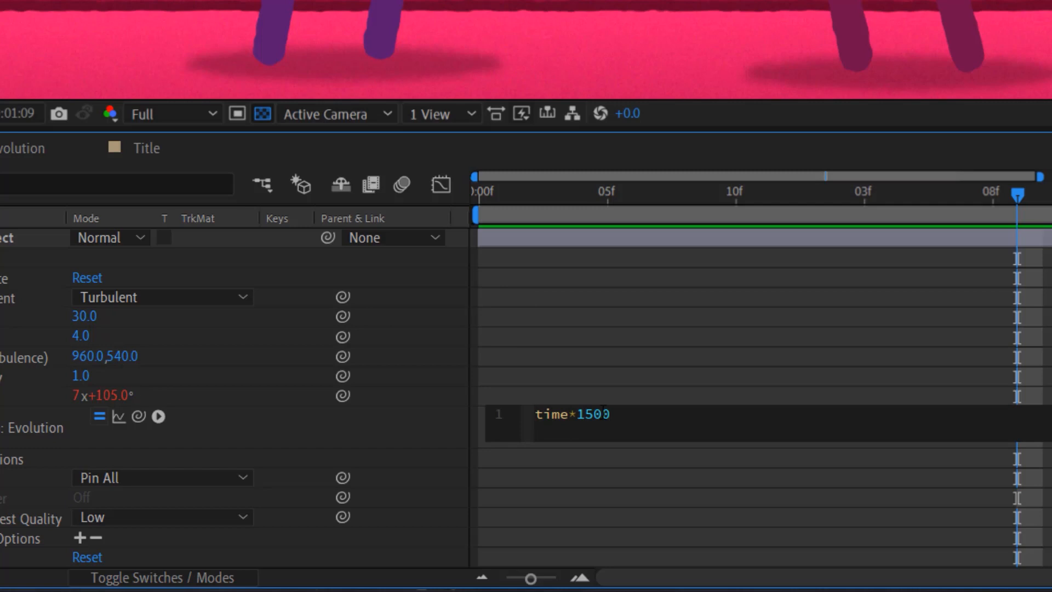
Add posterizeTime(6) before time*1500 in the Evolution expression
{"action": "type", "text": "ps"}
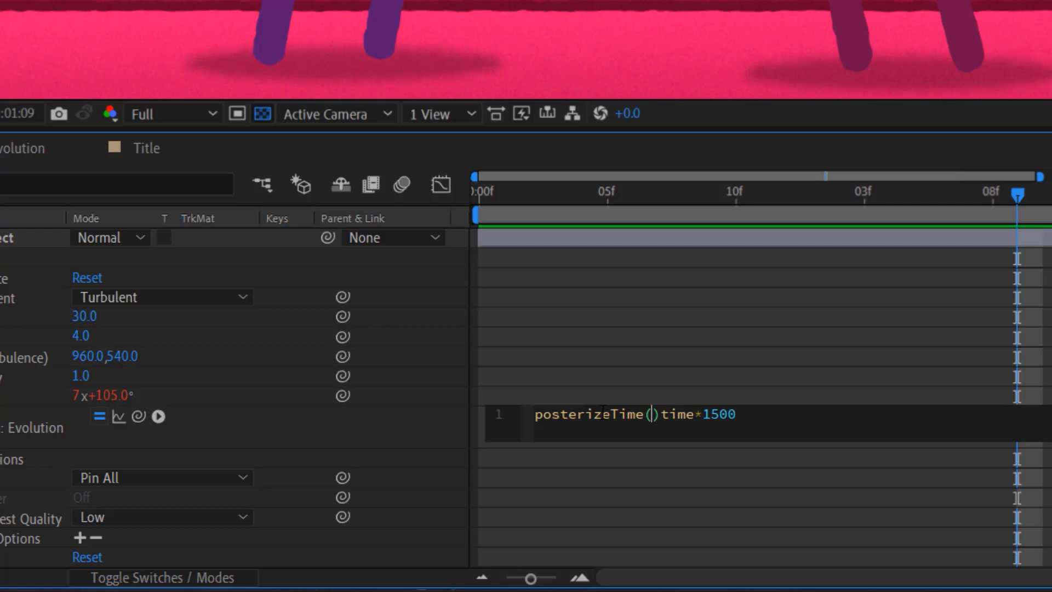
{"action": "type", "text": "6"}
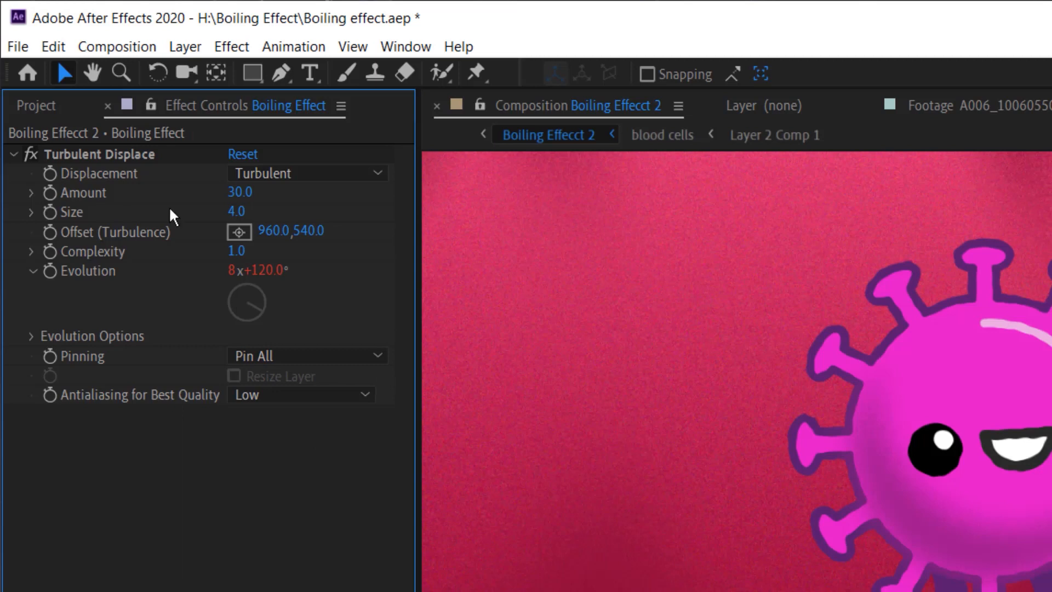
{"action": "mouse_move", "coordinate": [152, 283]}
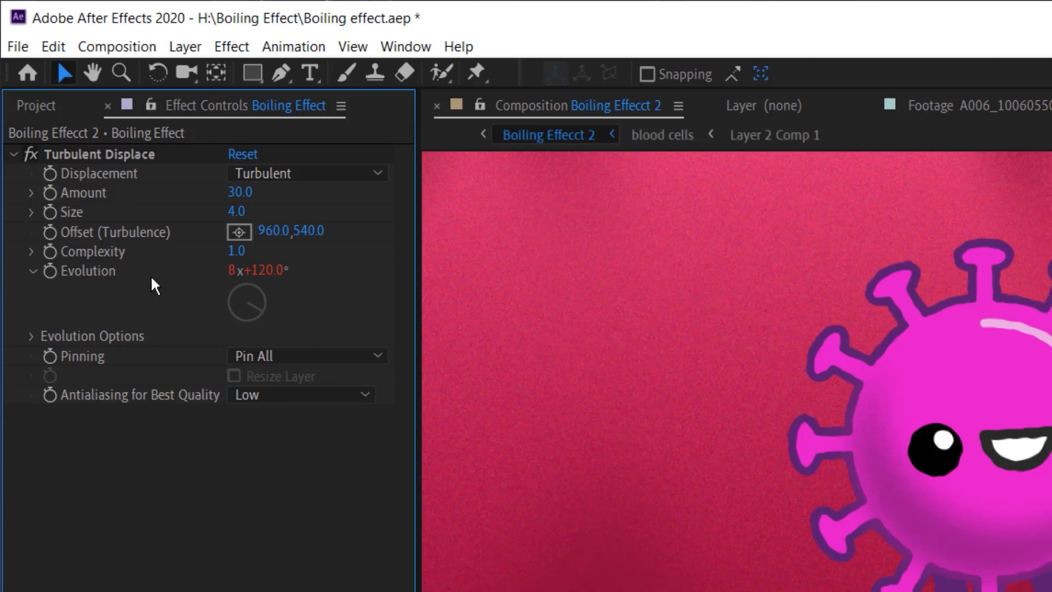
Duplicate Turbulent Displace with Amount 5 and Size 65, then preview from the first frame
{"action": "left_click", "coordinate": [98, 154]}
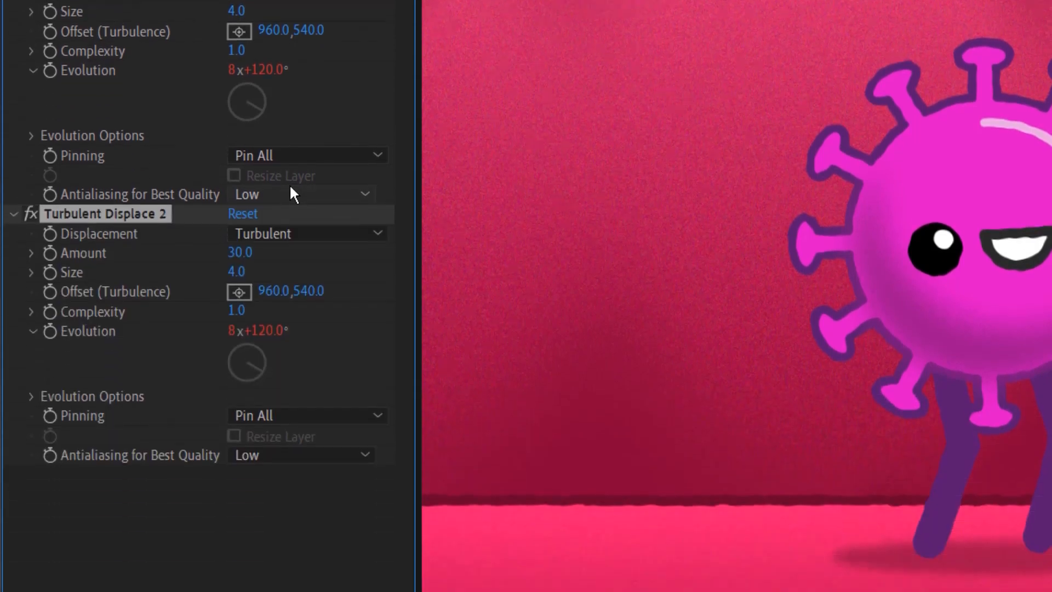
{"action": "key", "text": "ctrl+d"}
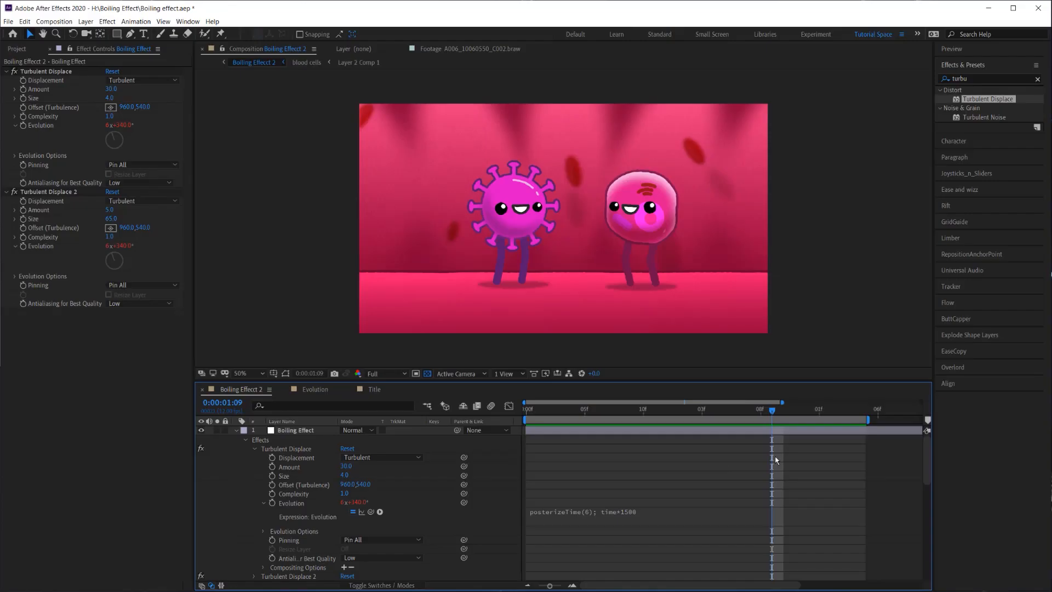
{"action": "left_click", "coordinate": [525, 415]}
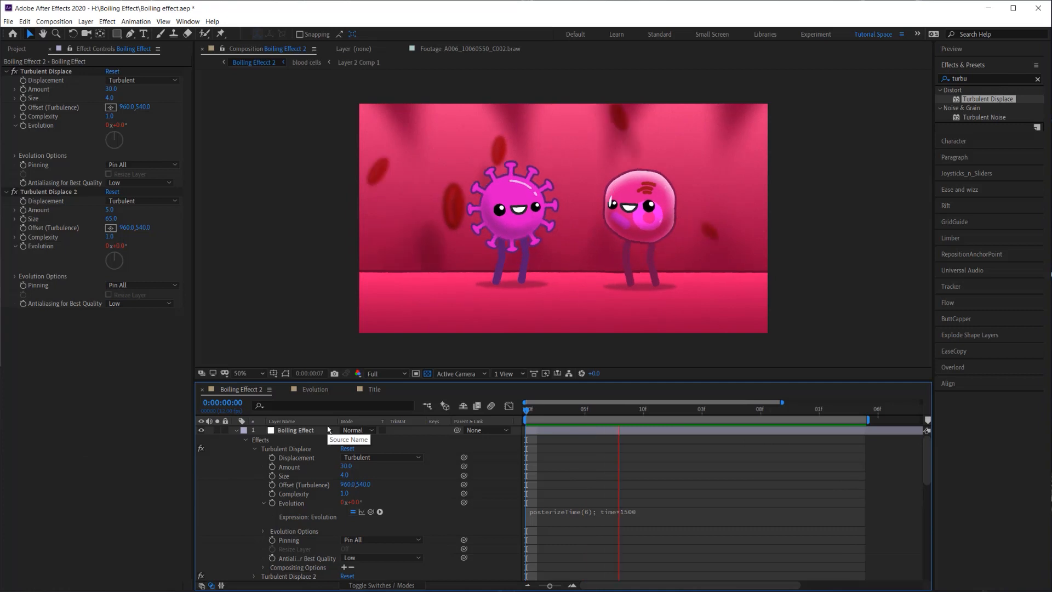
{"action": "left_click", "coordinate": [689, 409]}
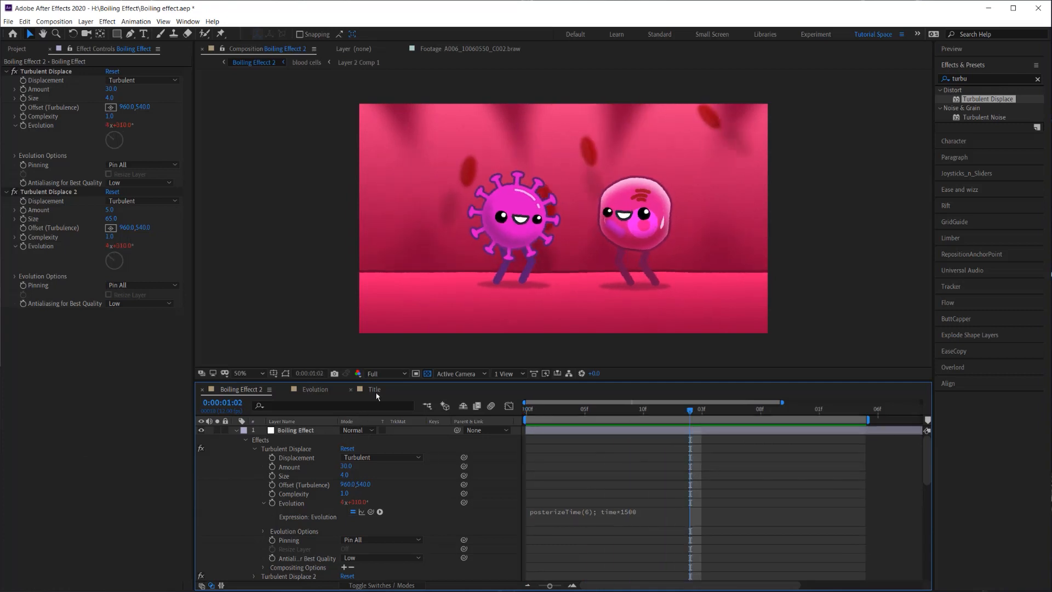
Open and preview the Title composition, then select the Title Card layer
{"action": "left_click", "coordinate": [374, 389]}
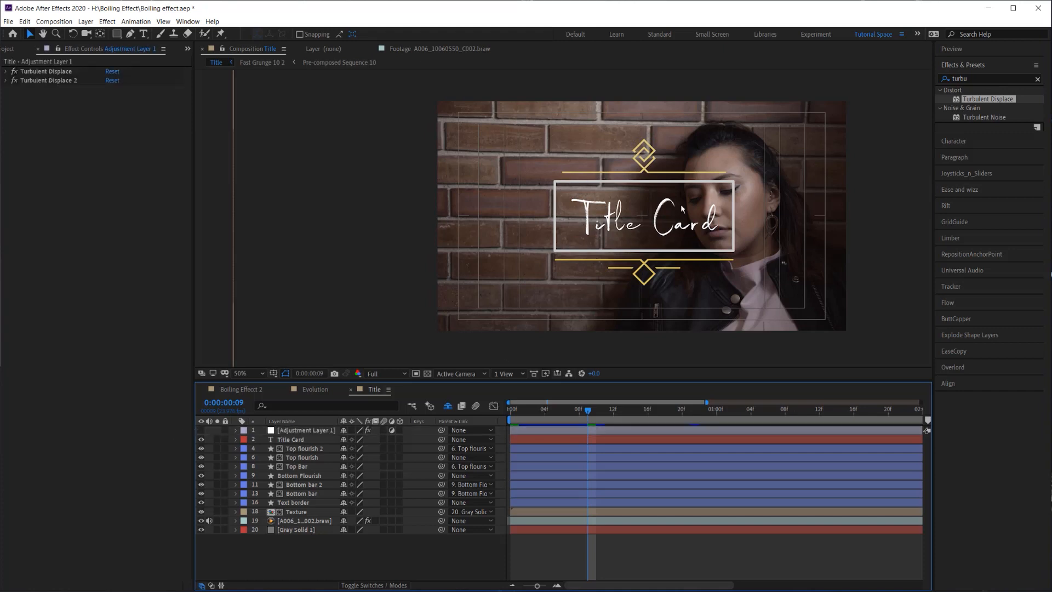
{"action": "mouse_move", "coordinate": [535, 414]}
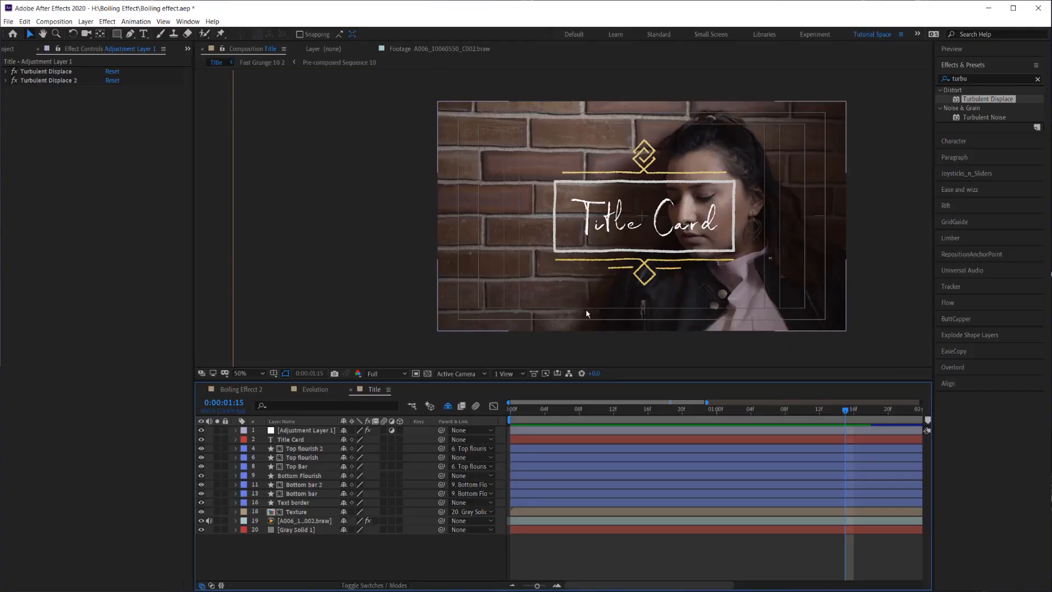
{"action": "left_click", "coordinate": [310, 521]}
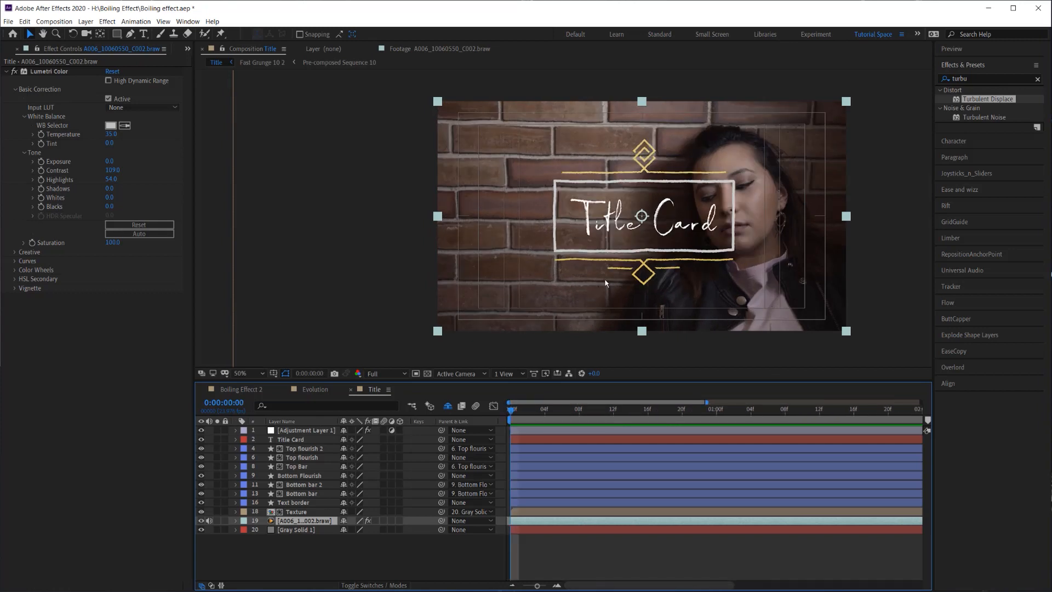
{"action": "mouse_move", "coordinate": [613, 337]}
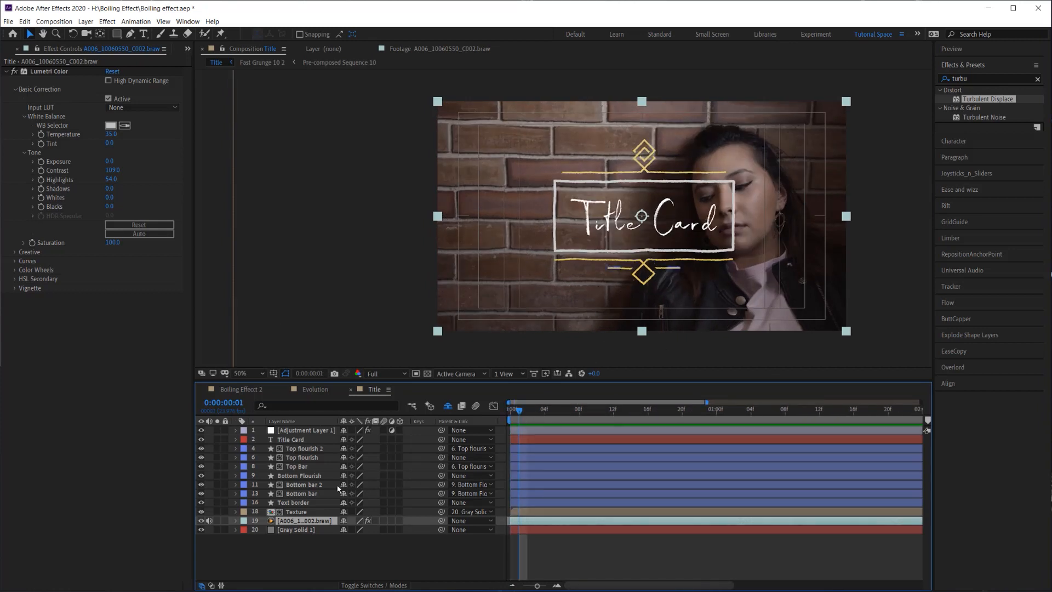
{"action": "left_click", "coordinate": [292, 438]}
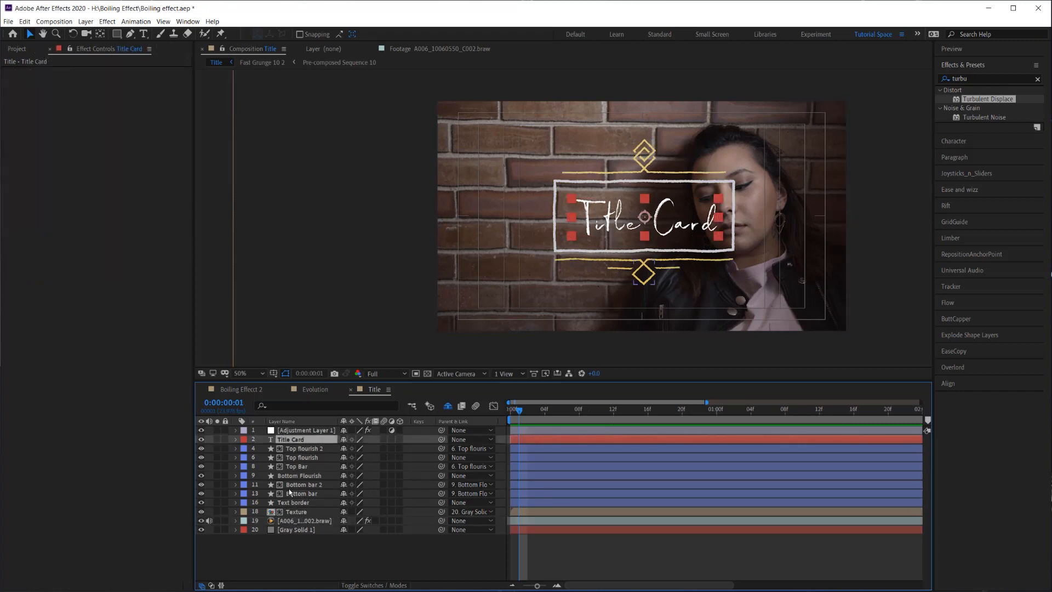
Hide the adjustment layer and select the Text border layer
{"action": "left_click", "coordinate": [301, 457]}
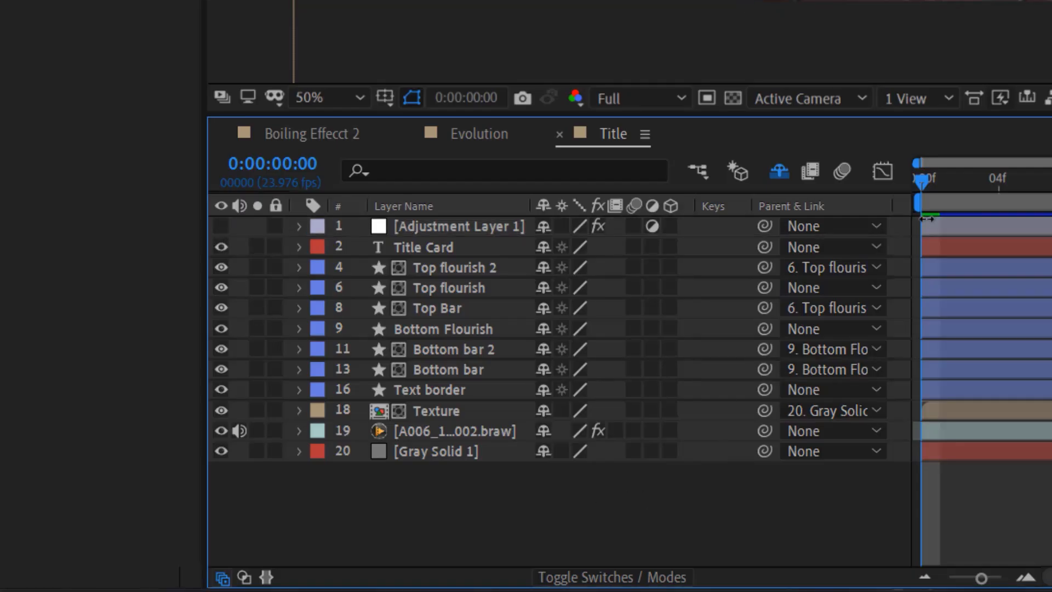
{"action": "left_click", "coordinate": [429, 389]}
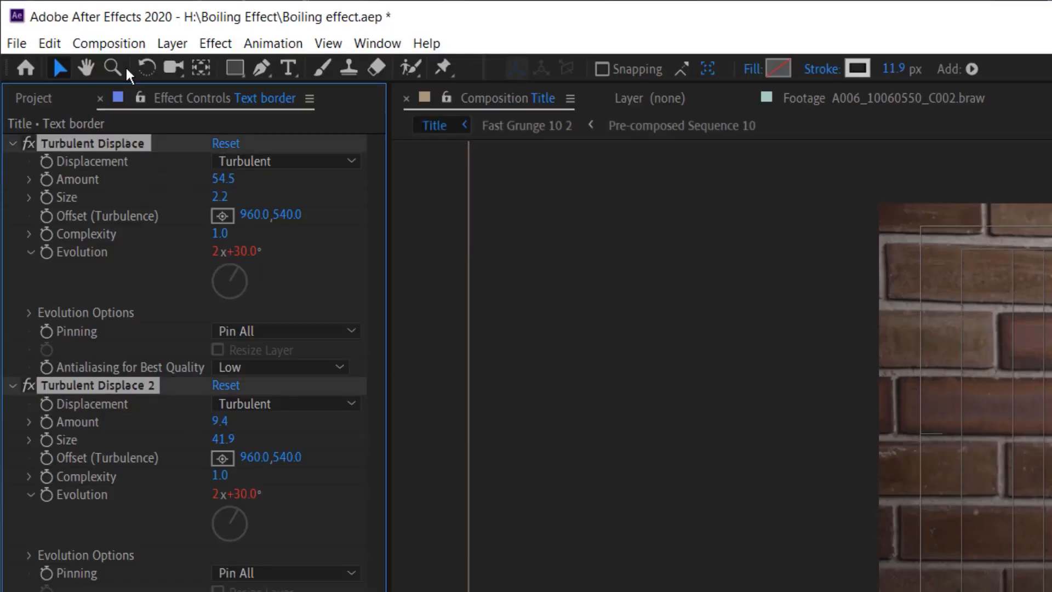
Paste both Turbulent Displace effects with property links onto Title Card, flourish and bar layers
{"action": "left_click", "coordinate": [49, 43]}
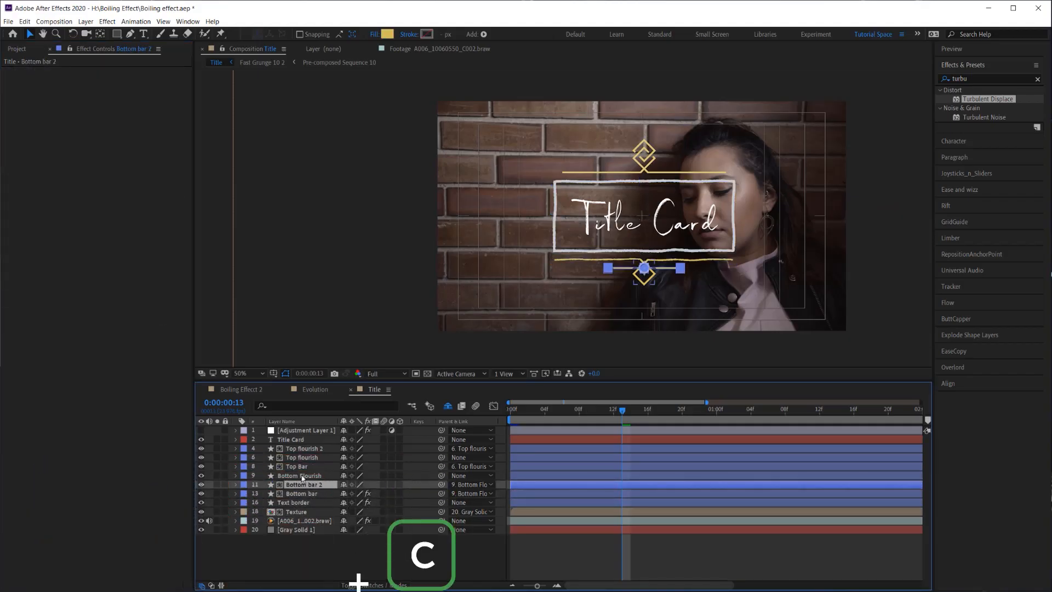
{"action": "key", "text": "ctrl+v"}
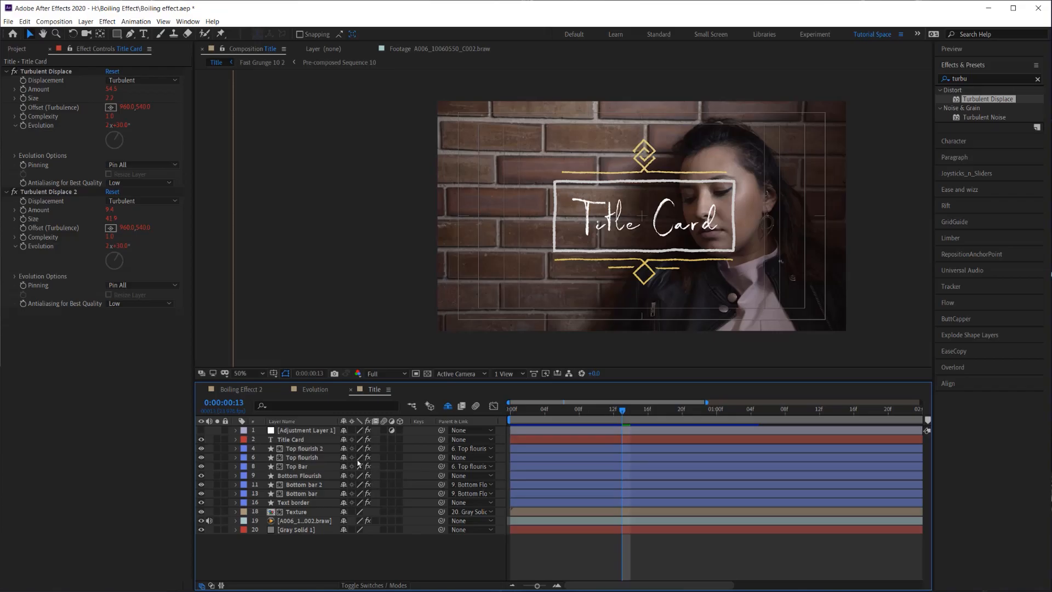
{"action": "left_click", "coordinate": [300, 475]}
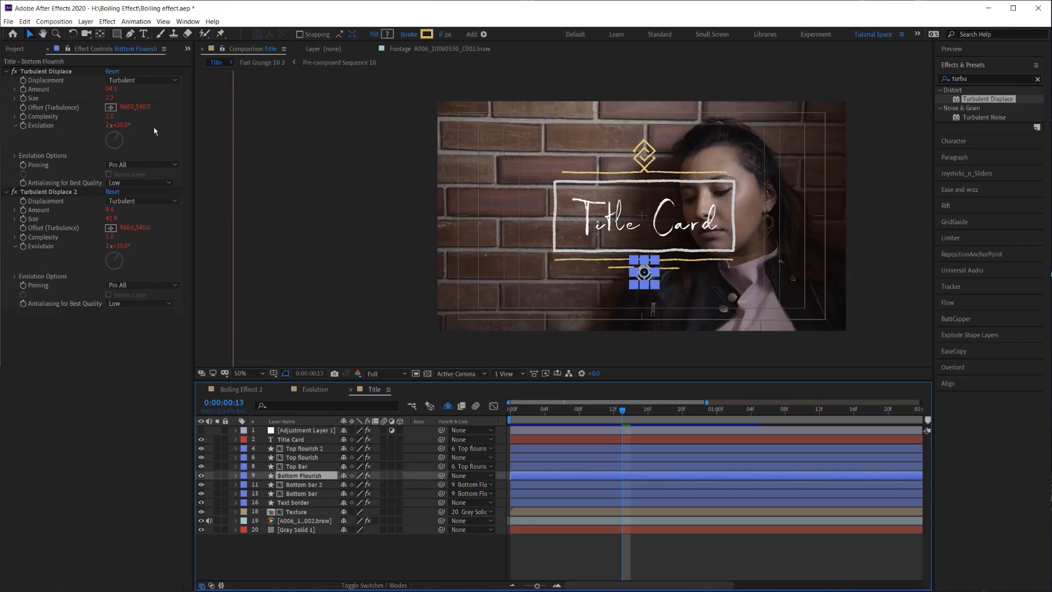
{"action": "mouse_move", "coordinate": [86, 80]}
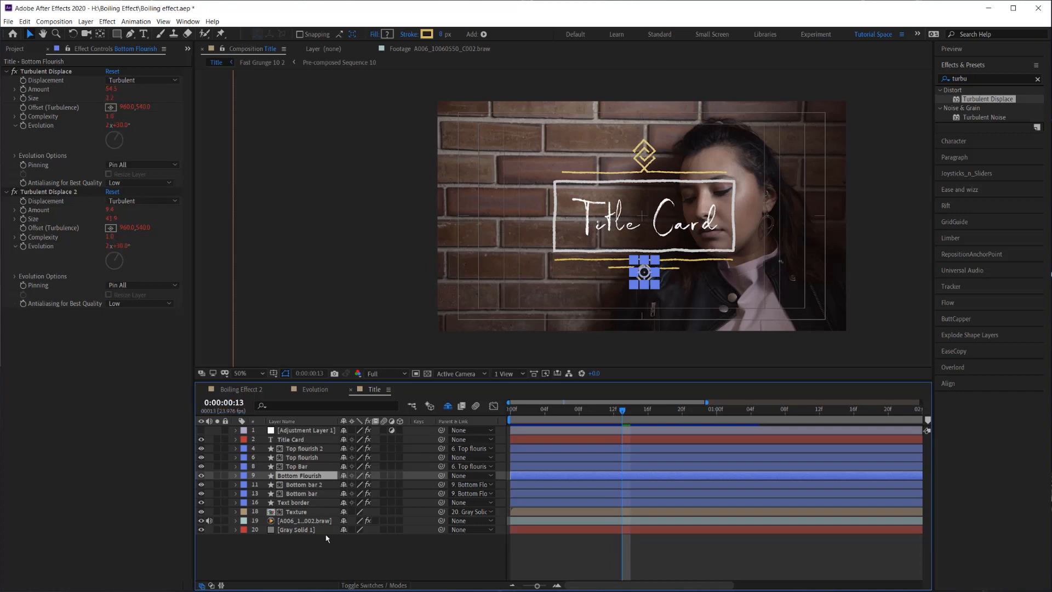
{"action": "left_click", "coordinate": [292, 502]}
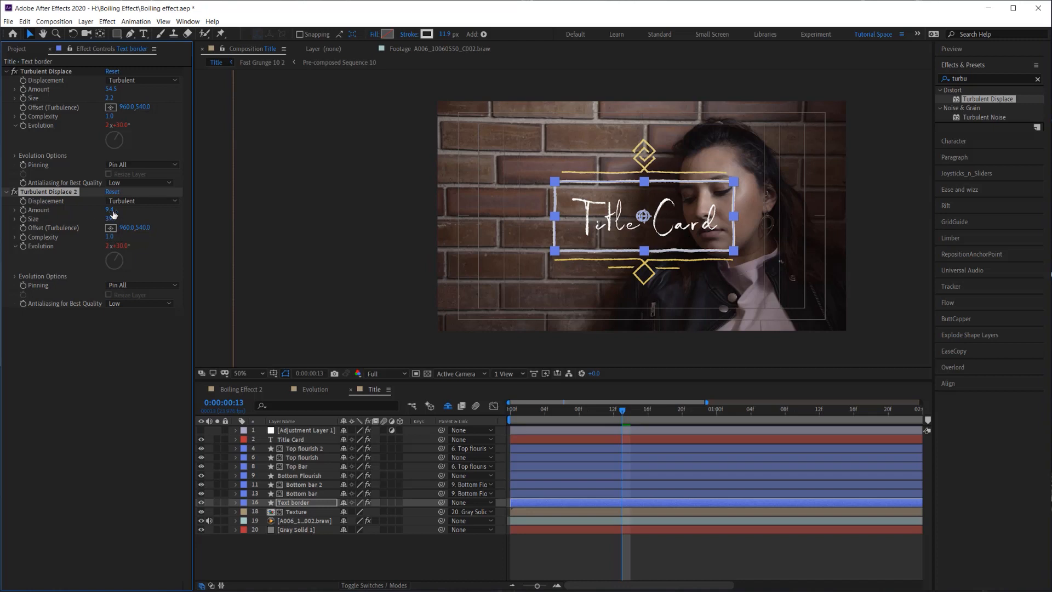
Change Text border's Turbulent Displace 2 Size to 39.9 and preview the title
{"action": "left_click", "coordinate": [302, 493]}
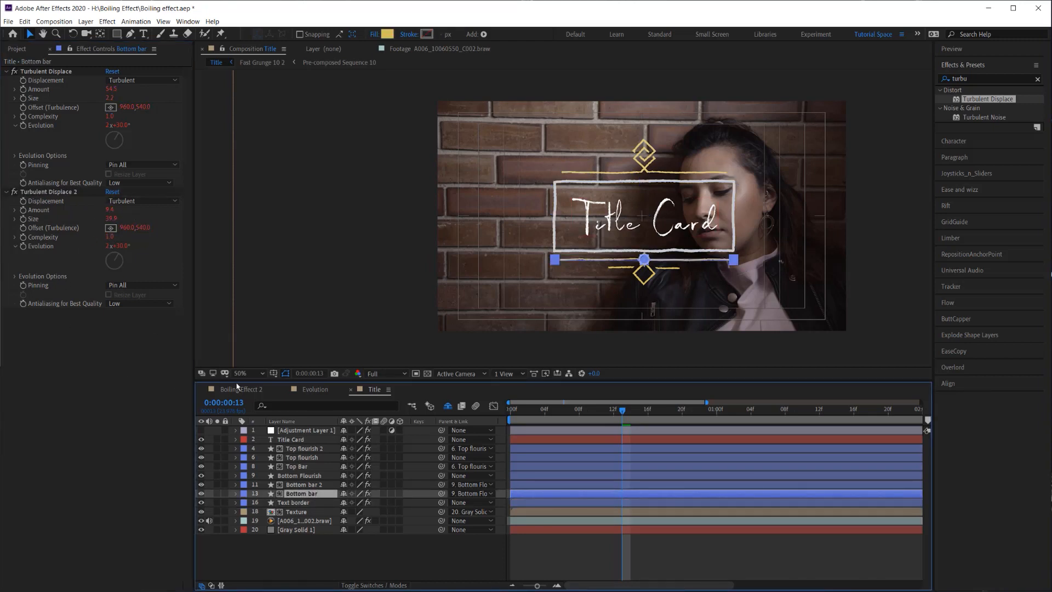
{"action": "left_click", "coordinate": [293, 502]}
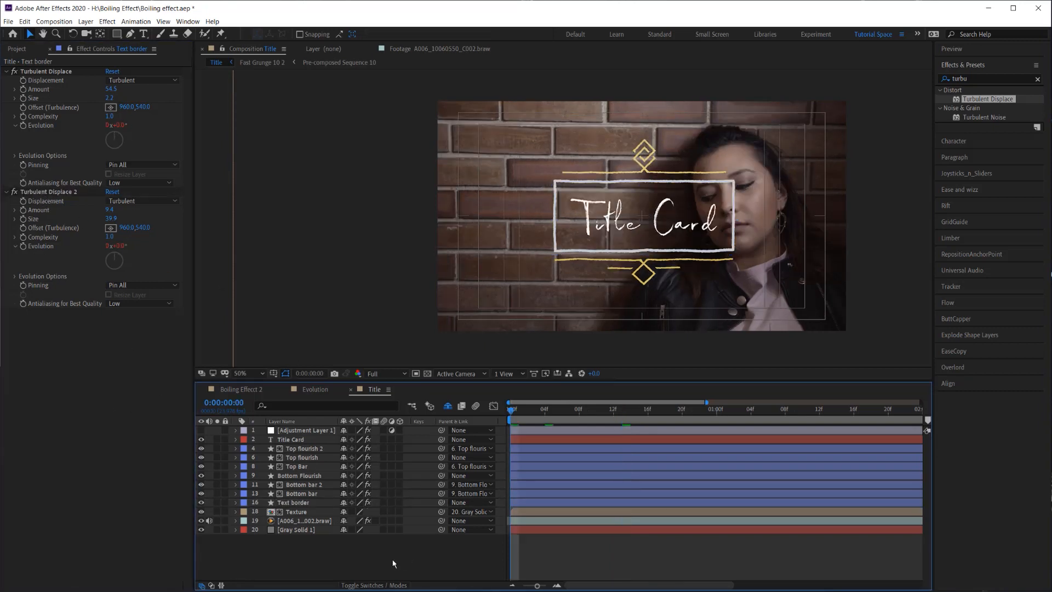
{"action": "left_click", "coordinate": [655, 408]}
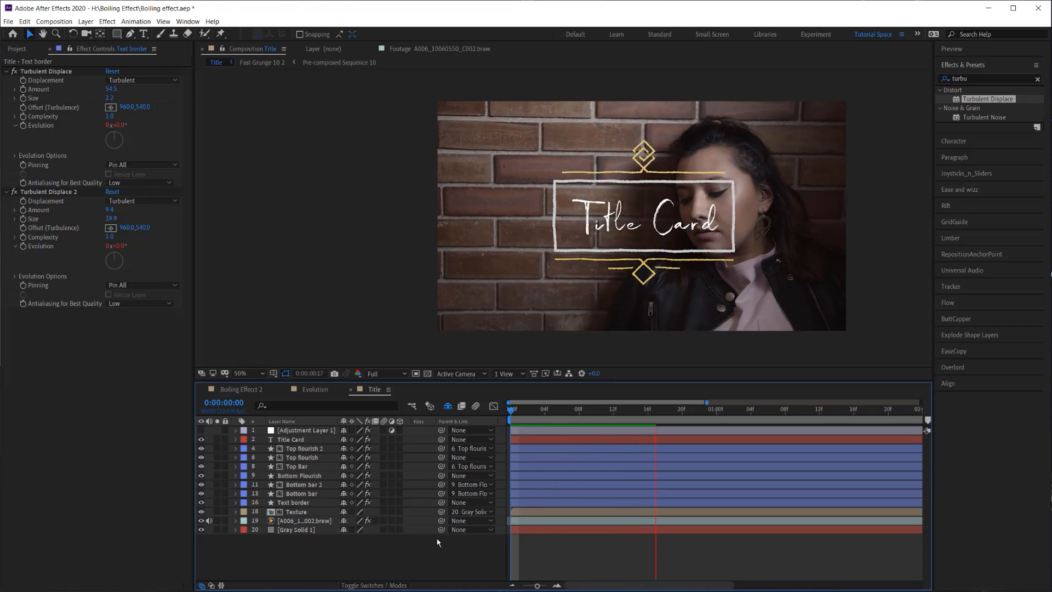
Retype the title as 'Spring is Here!' and lower Text border's Turbulent Displace 2 Size to 20.8
{"action": "left_click", "coordinate": [292, 439]}
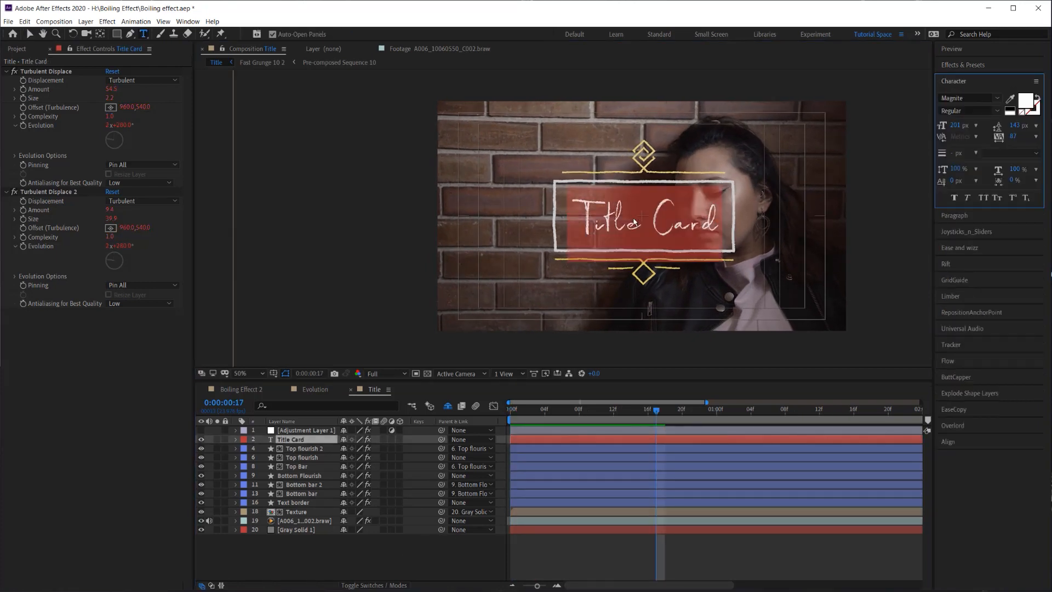
{"action": "type", "text": "Spring is Here!"}
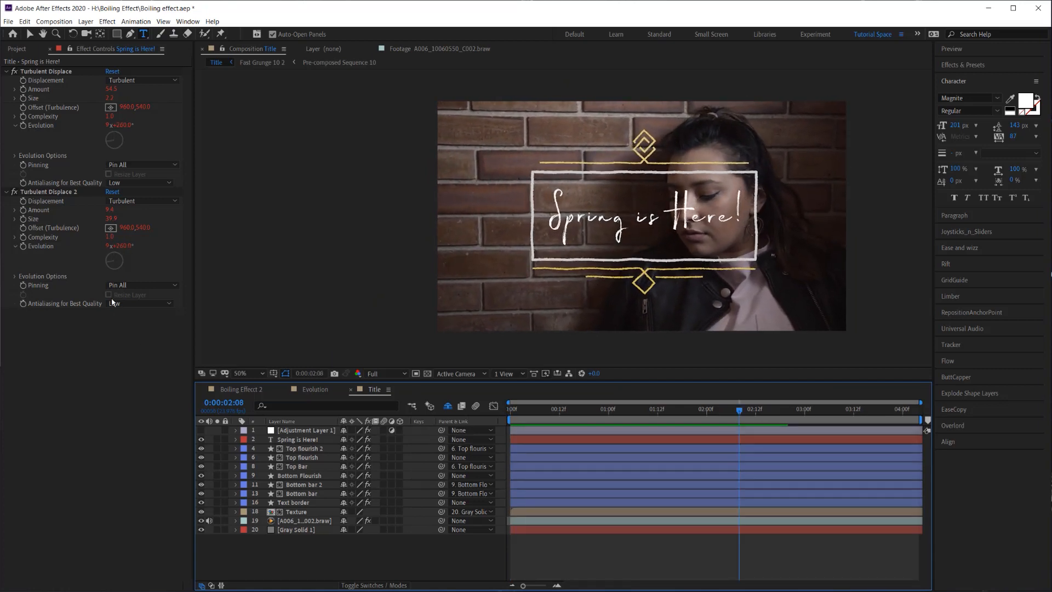
{"action": "left_click", "coordinate": [109, 219]}
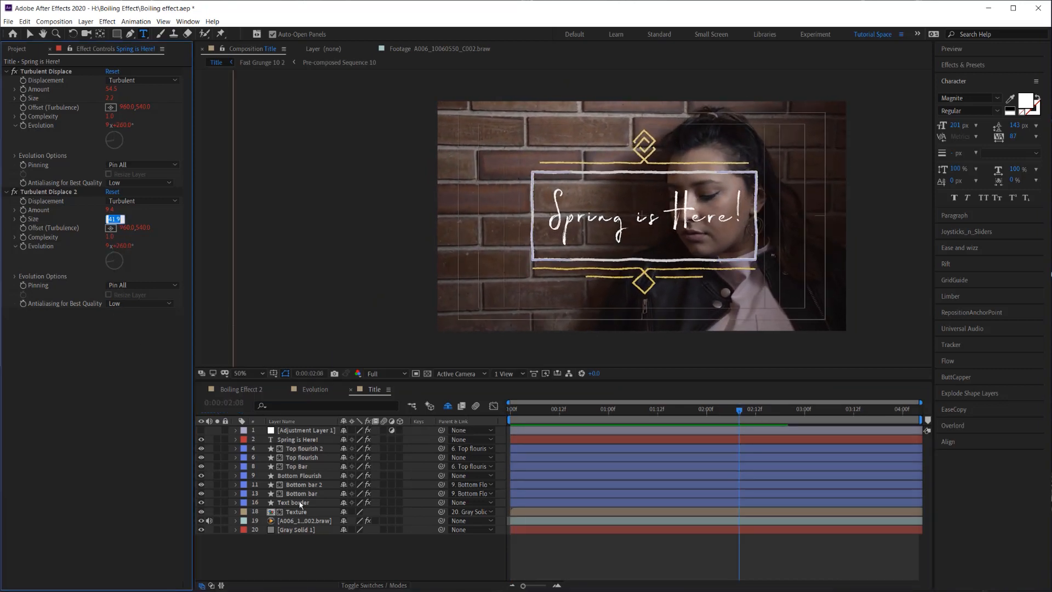
{"action": "left_click", "coordinate": [292, 502]}
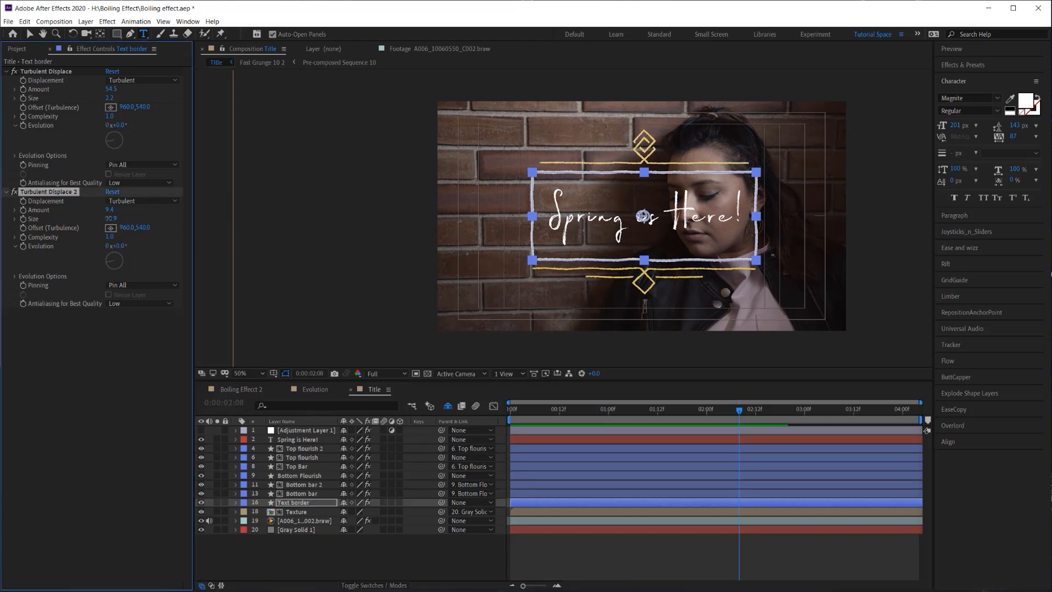